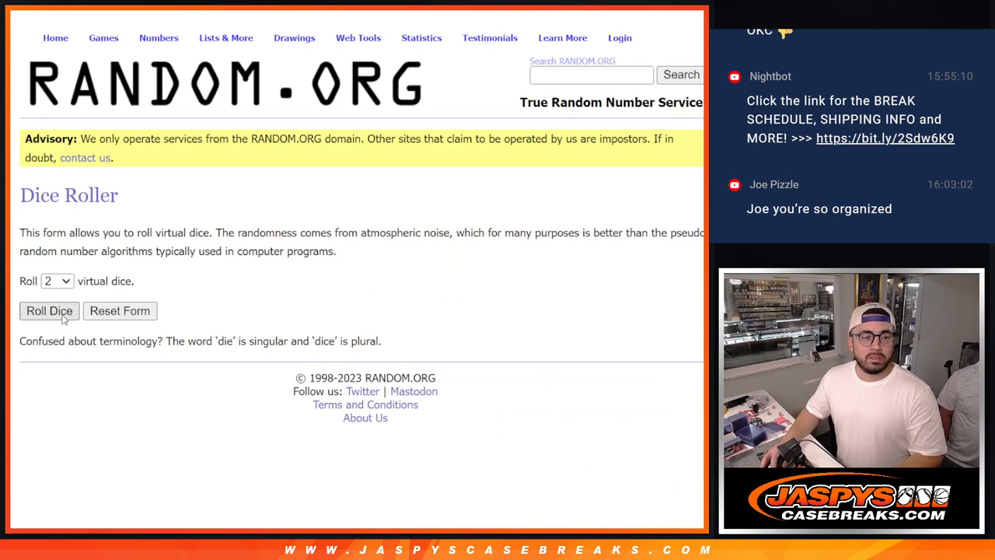
Start the List Randomizer so the ten participant names can be entered one per line.
click(50, 311)
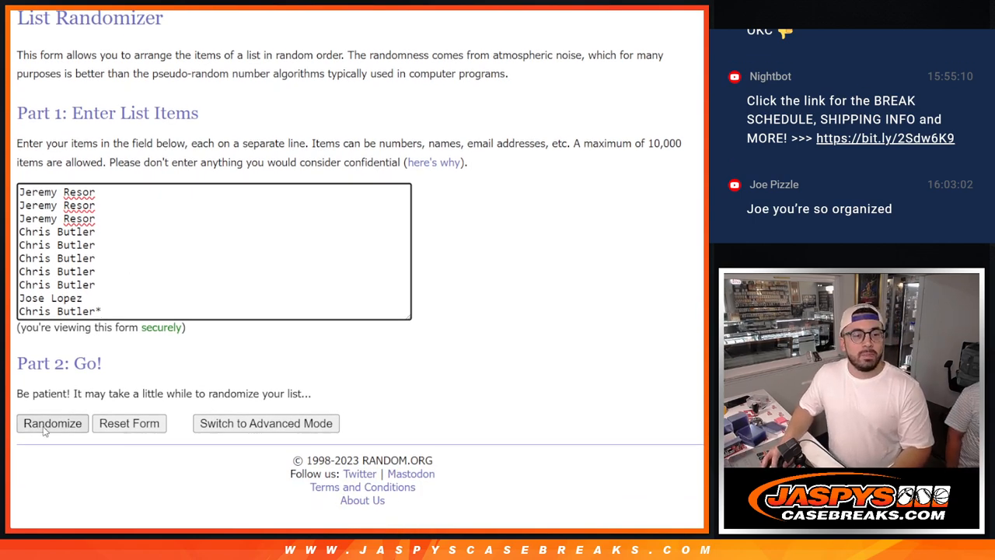
Randomize the ten names and select the whole shuffled list for copying.
click(53, 423)
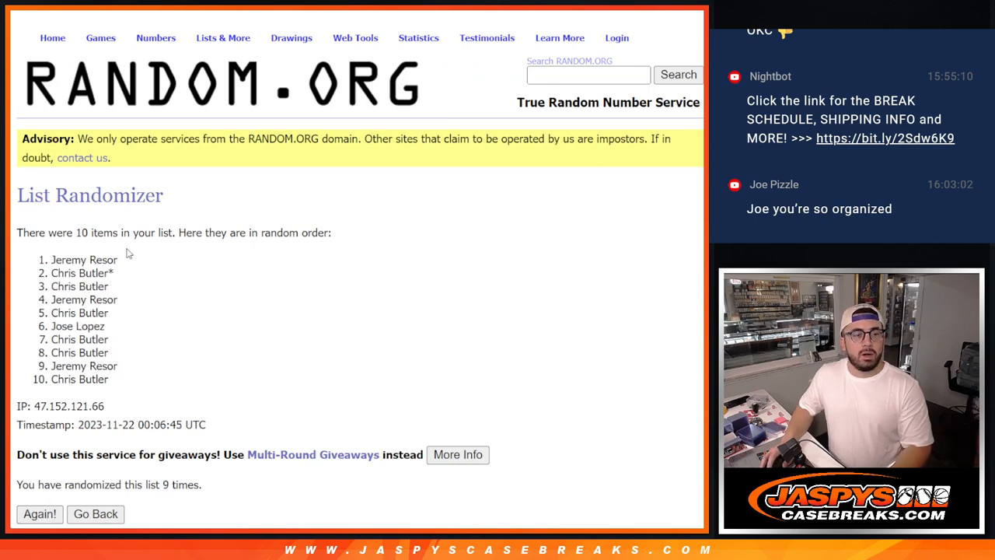
drag(81, 313, 81, 379)
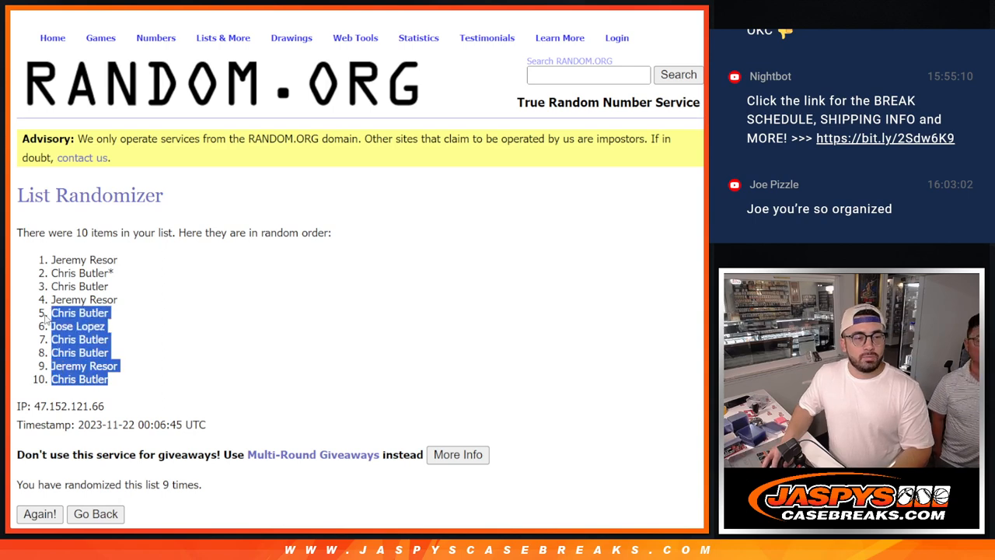
drag(43, 320, 43, 259)
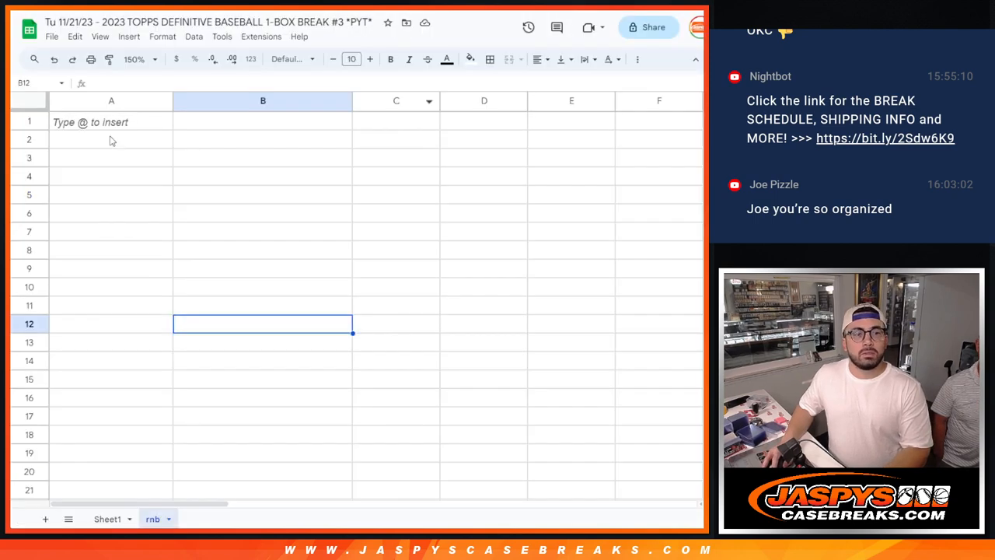
Paste the shuffled names into column A of the rnb sheet starting at A1.
click(111, 122)
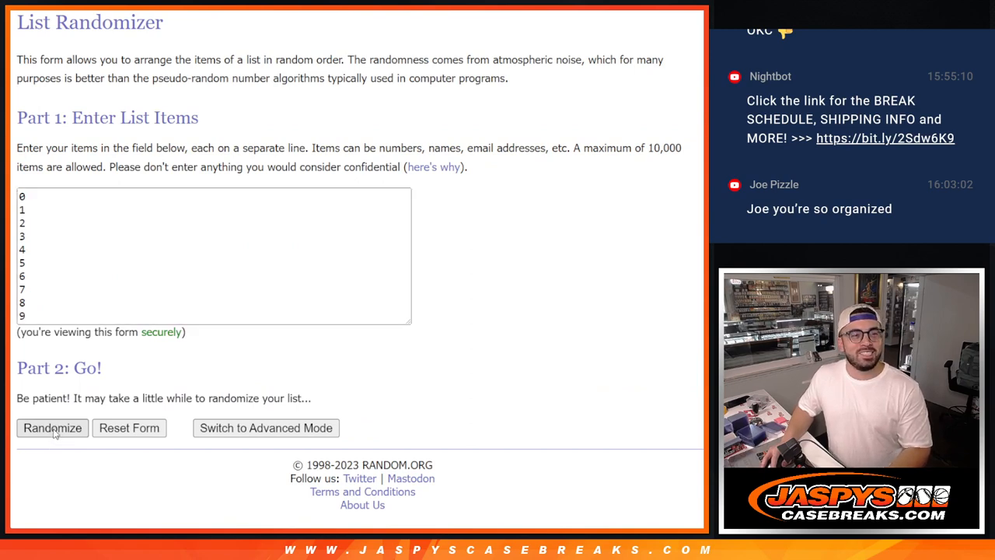
Randomize the digits 0–9 and select the shuffled result for copying.
click(53, 428)
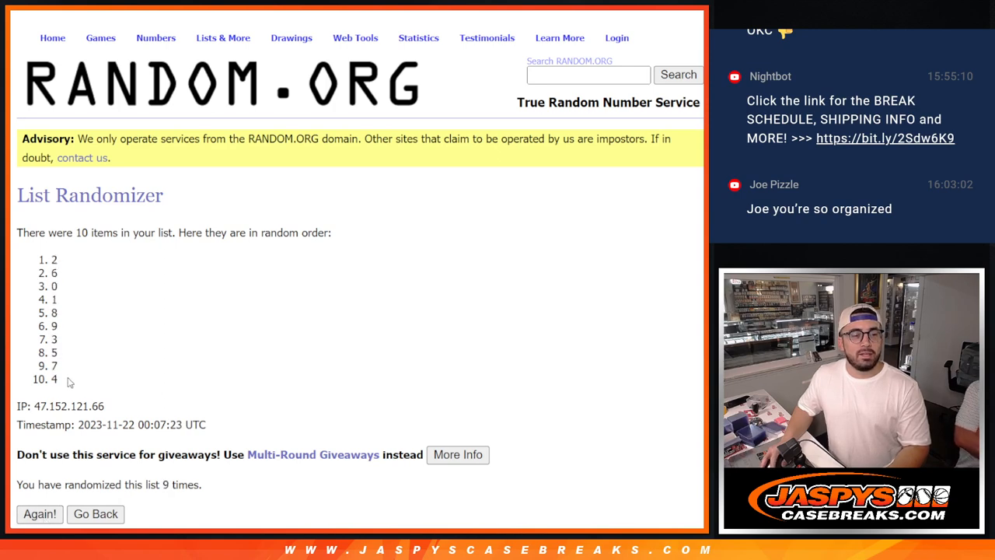
drag(53, 260, 53, 379)
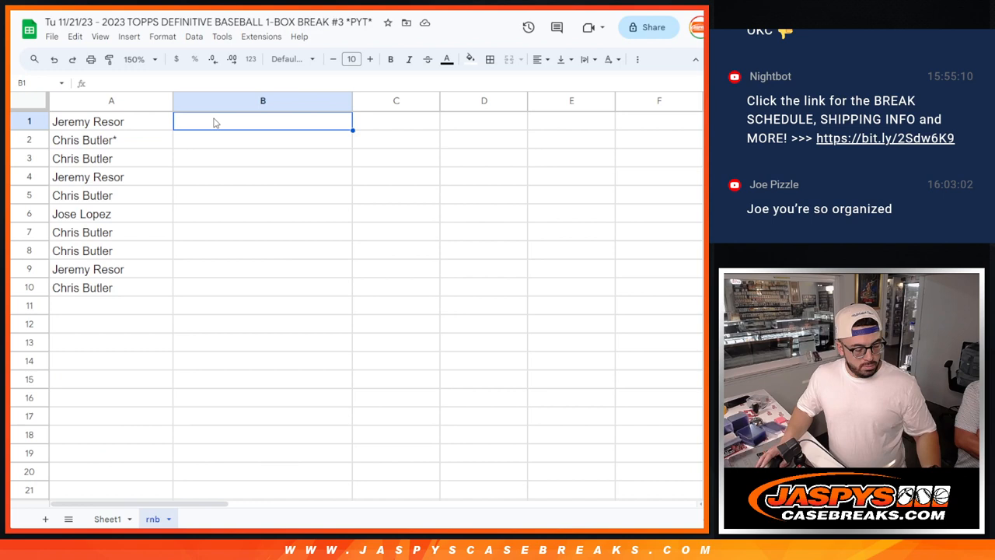
mouse_move(258, 165)
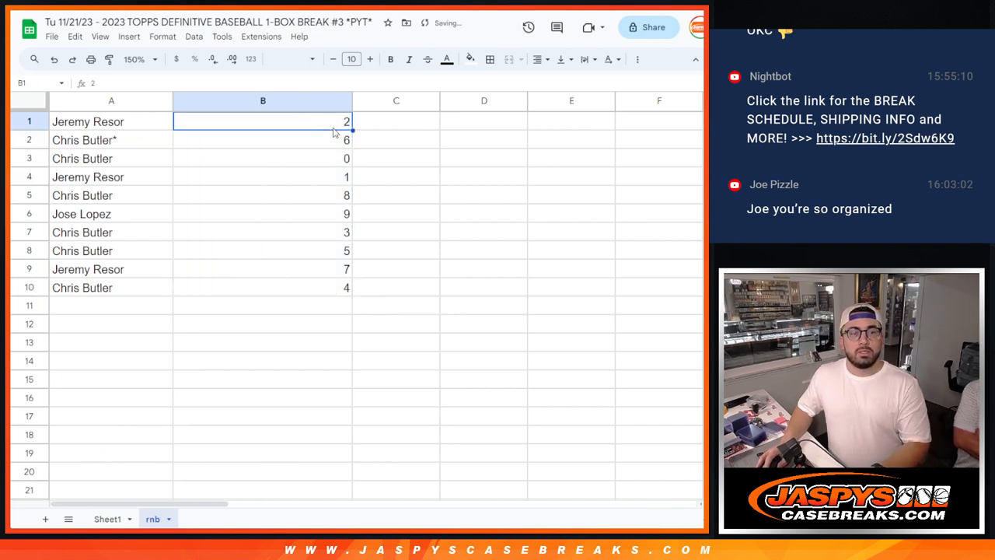
mouse_move(537, 59)
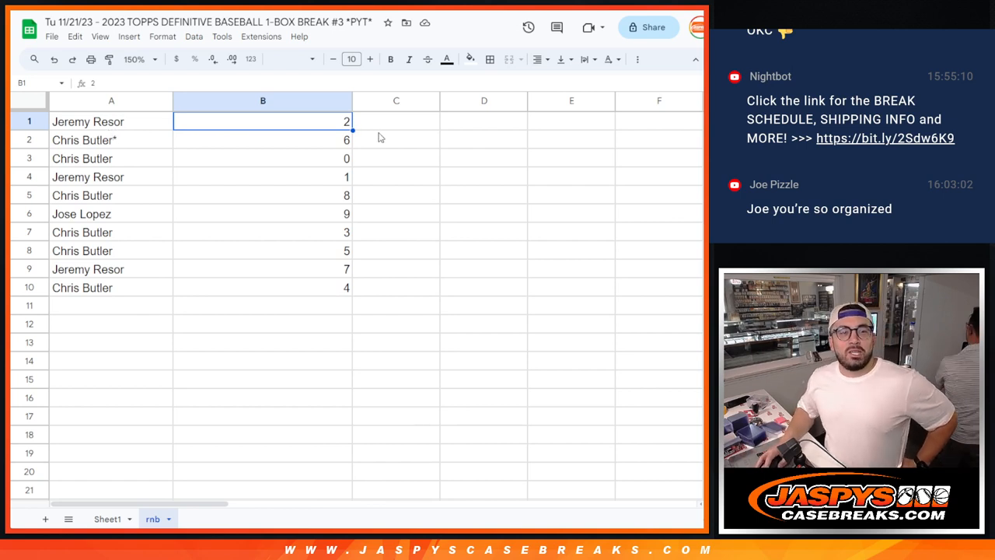
mouse_move(354, 160)
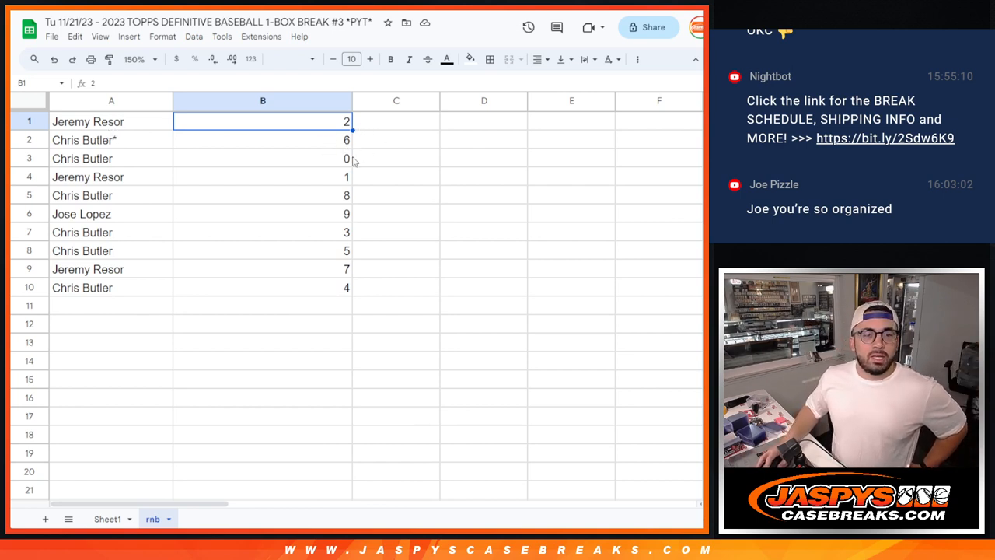
mouse_move(345, 160)
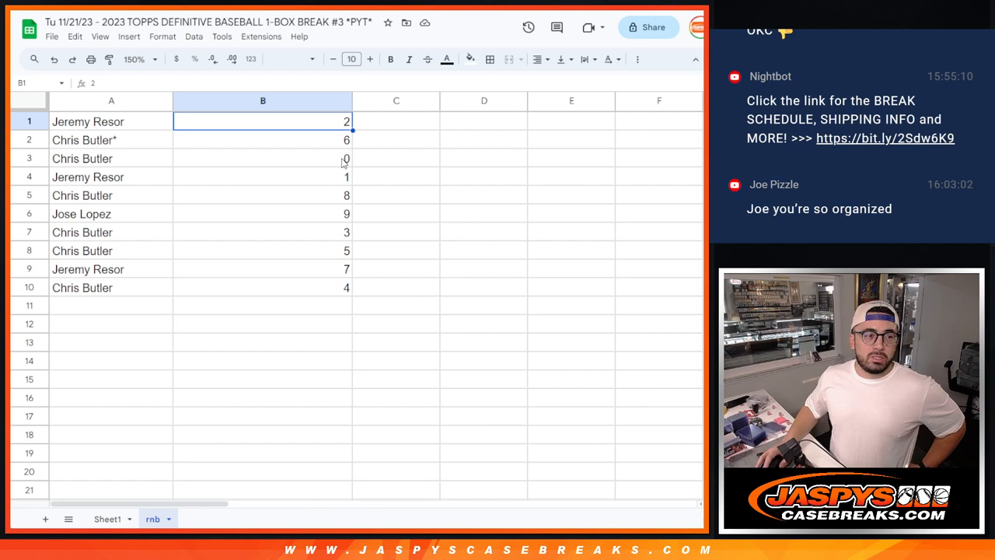
mouse_move(317, 173)
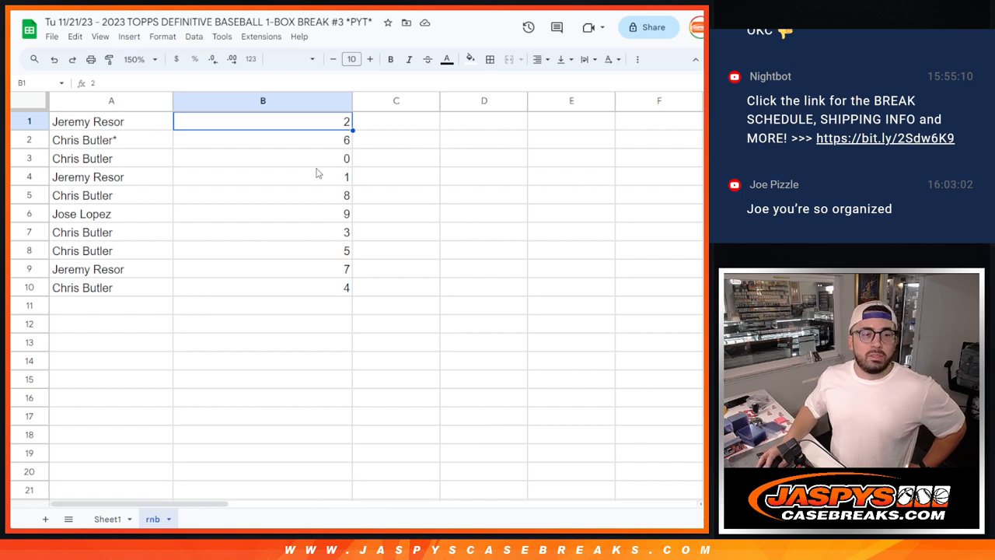
mouse_move(345, 186)
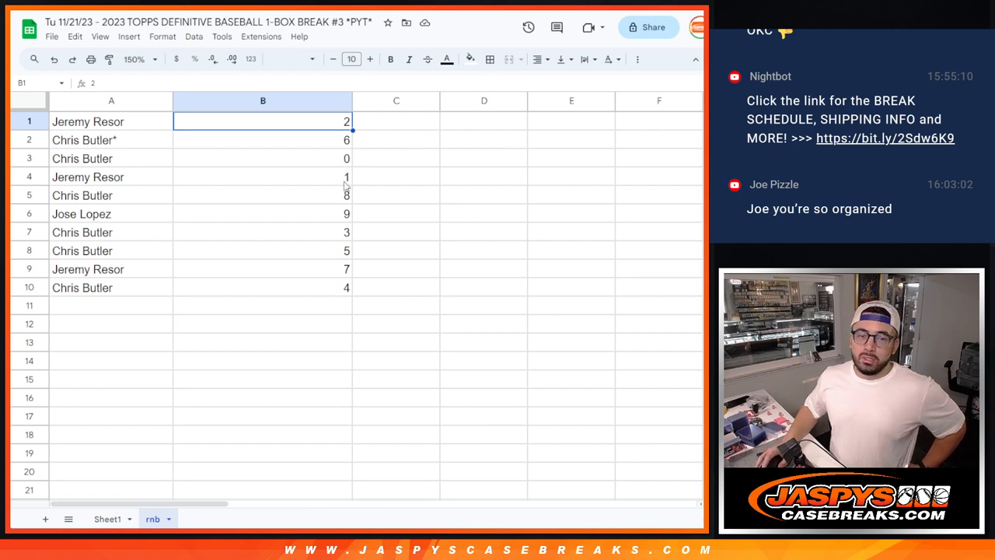
mouse_move(336, 194)
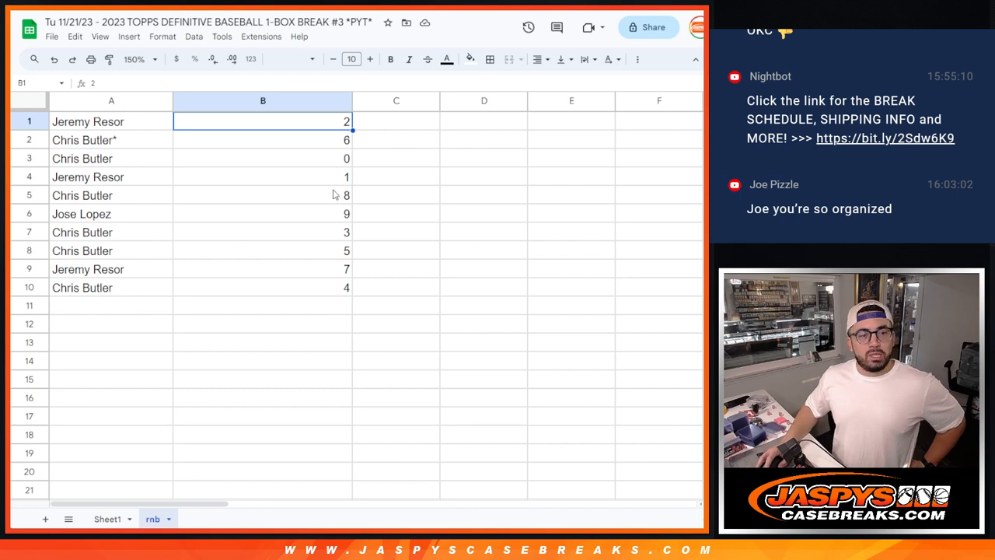
mouse_move(348, 221)
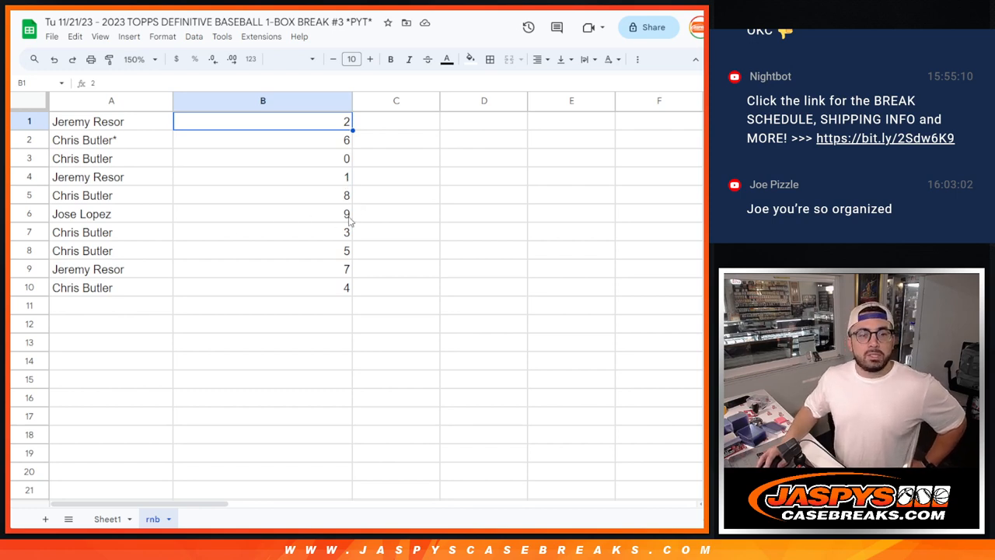
mouse_move(348, 252)
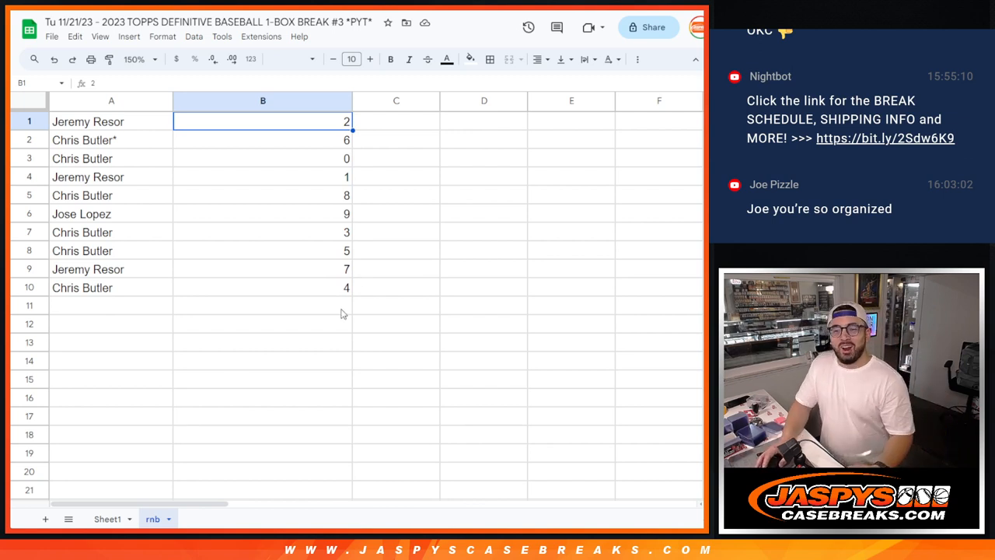
mouse_move(348, 311)
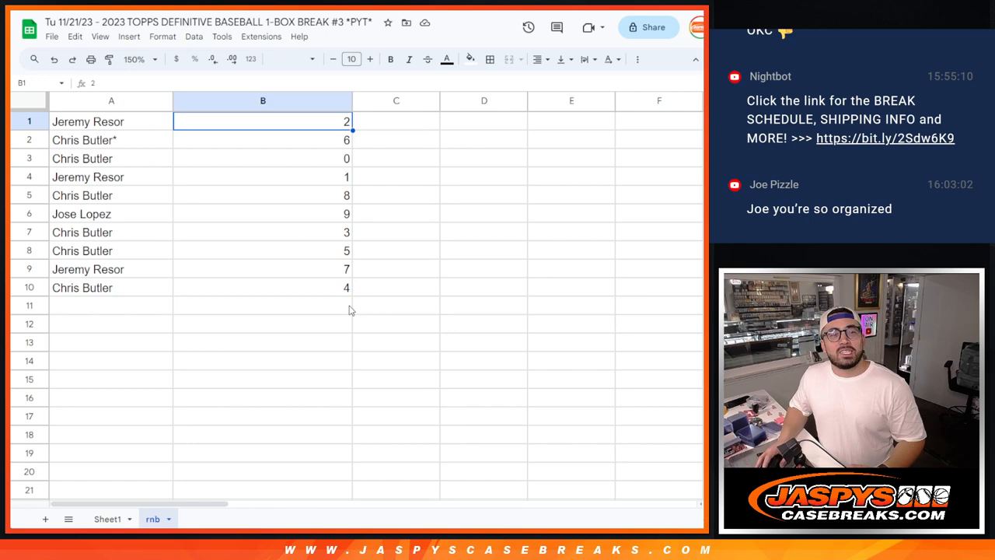
mouse_move(227, 236)
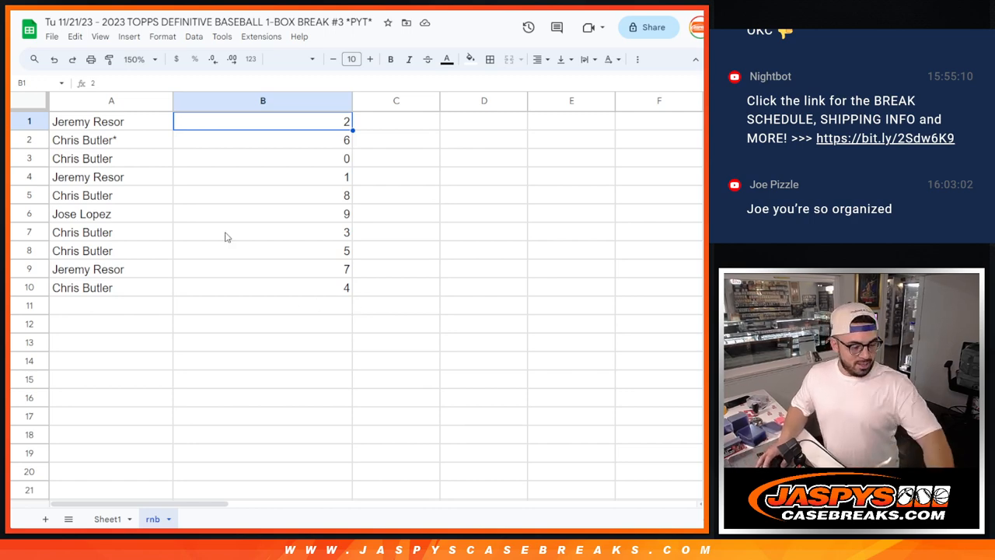